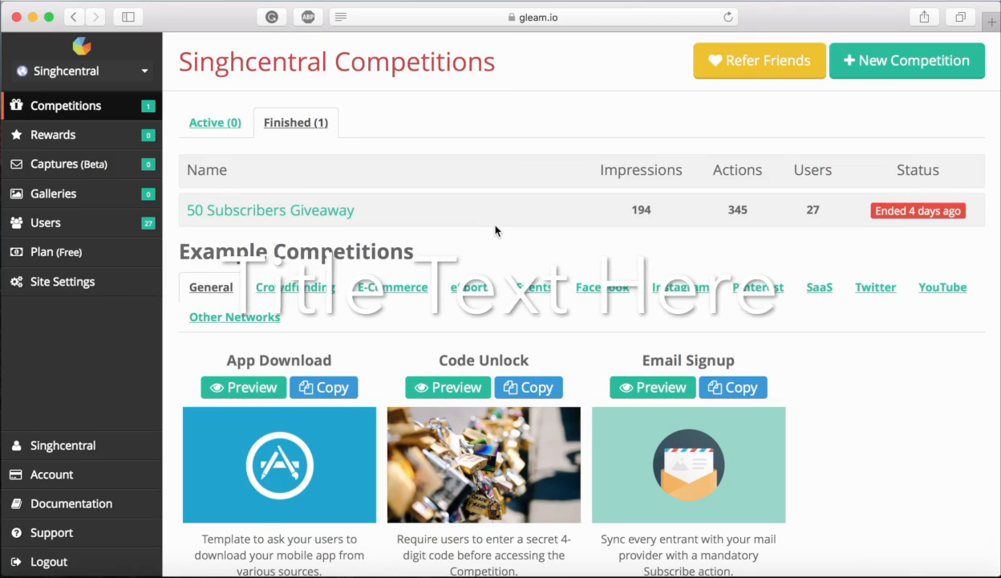
{"action": "mouse_move", "coordinate": [483, 241]}
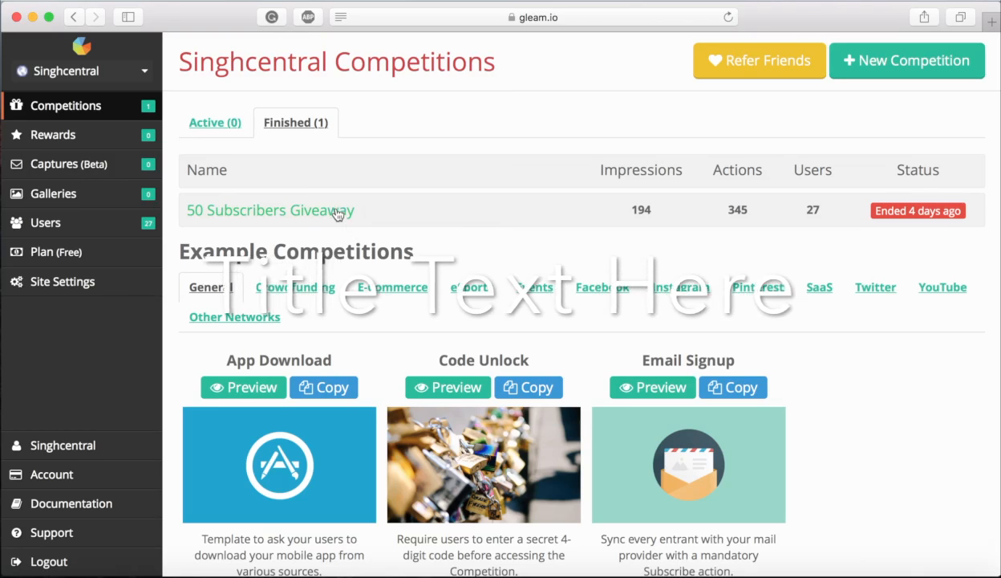
- Open the 50 Subscribers Giveaway and review its ended widget showing 3,758 total entries
{"action": "left_click", "coordinate": [269, 209]}
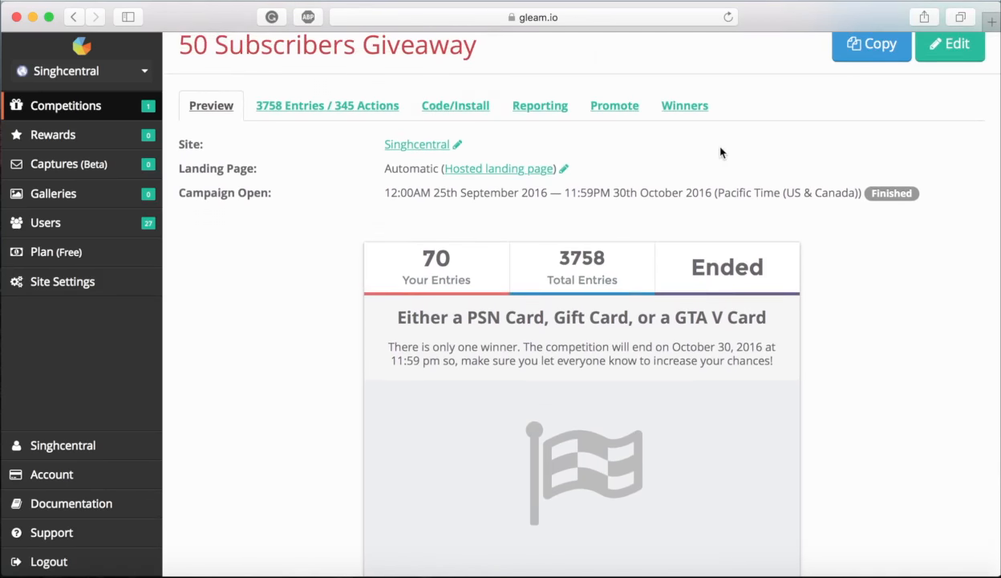
{"action": "scroll", "scroll_direction": "down", "scroll_amount": 3}
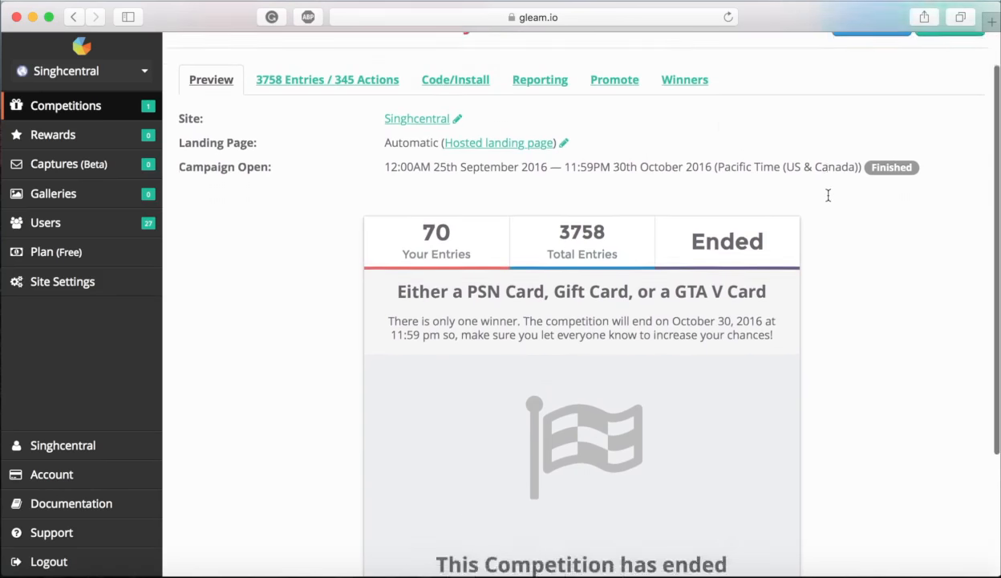
{"action": "scroll", "scroll_direction": "down", "scroll_amount": 3}
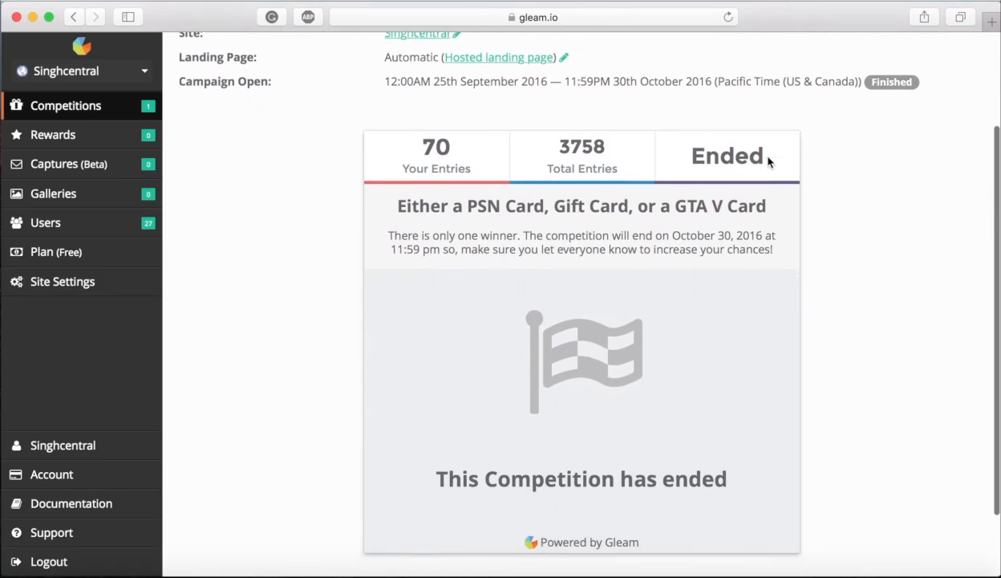
{"action": "scroll", "scroll_direction": "down", "scroll_amount": 3}
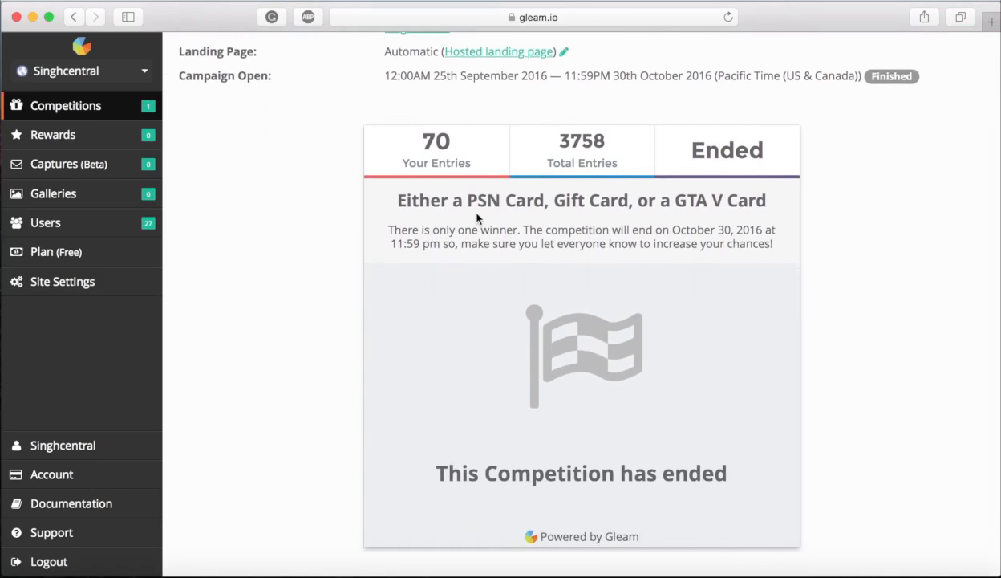
{"action": "mouse_move", "coordinate": [804, 233]}
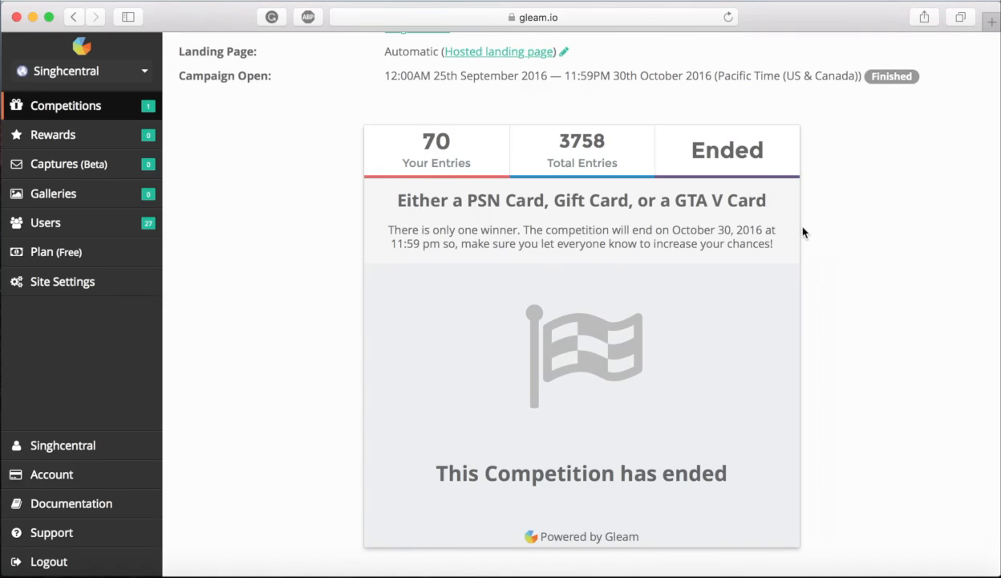
{"action": "mouse_move", "coordinate": [820, 241]}
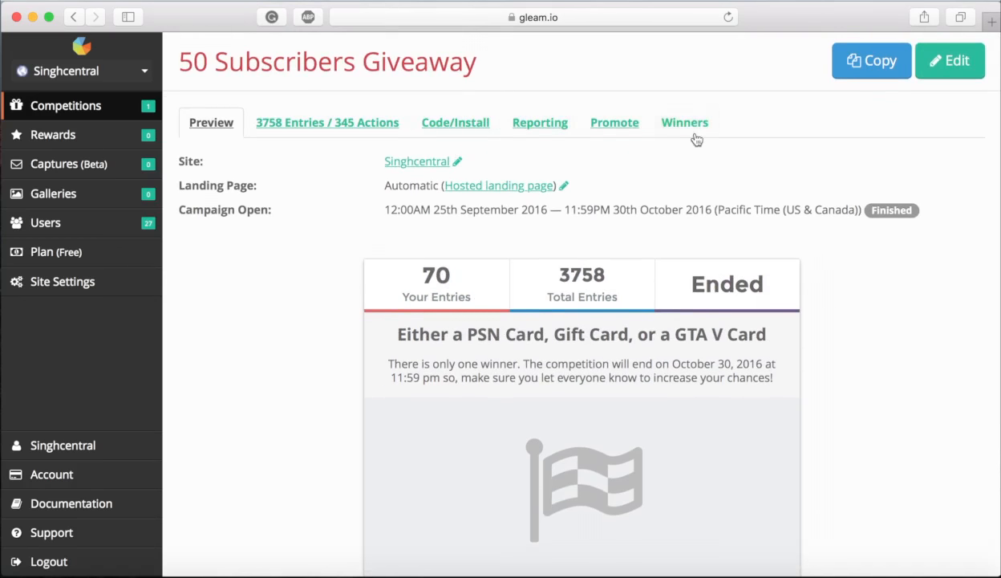
- Browse the entries list to page 2, then return to the Winners page showing 1 prize left among 3,758 entries
{"action": "left_click", "coordinate": [683, 122]}
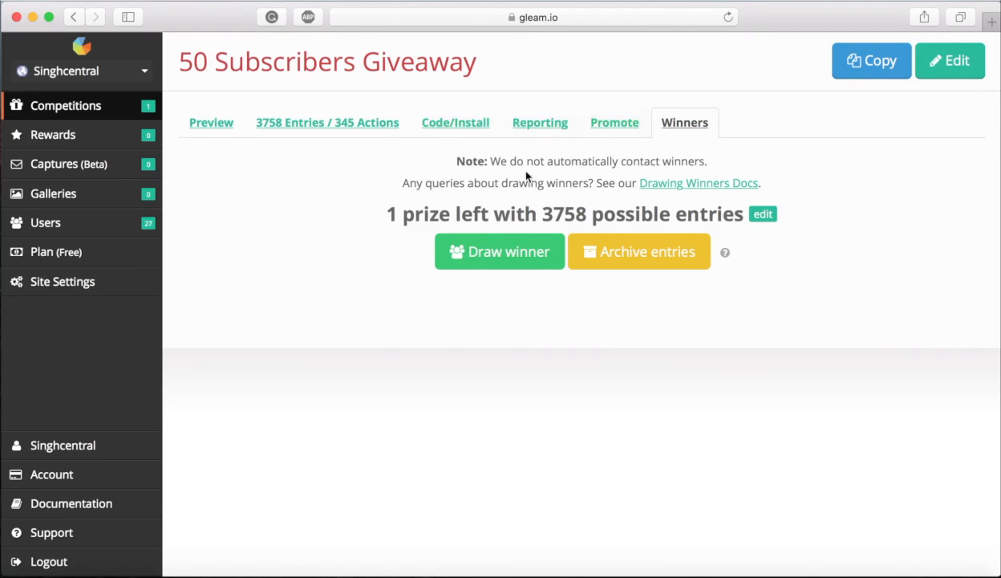
{"action": "left_click", "coordinate": [455, 122]}
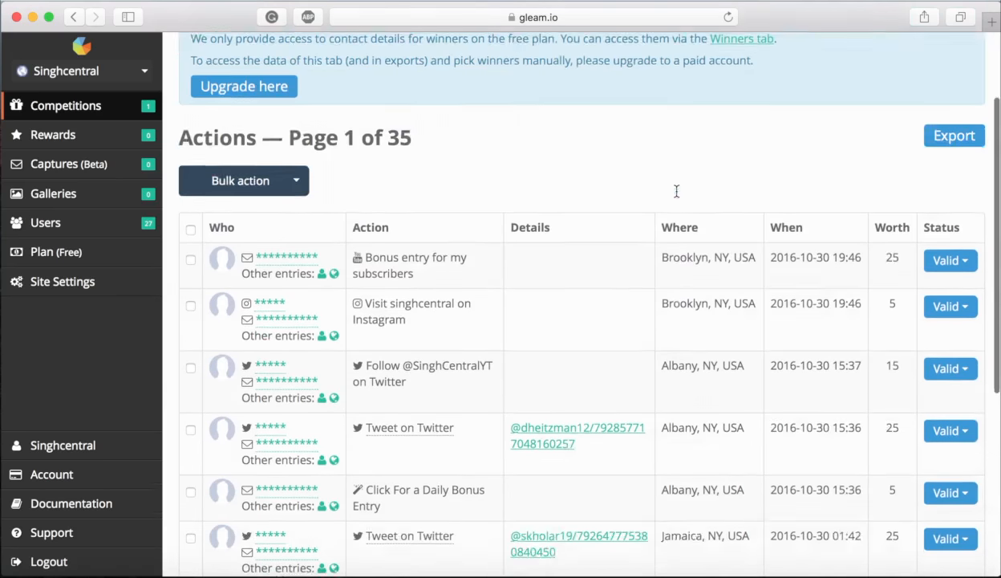
{"action": "scroll", "scroll_direction": "down", "scroll_amount": 3}
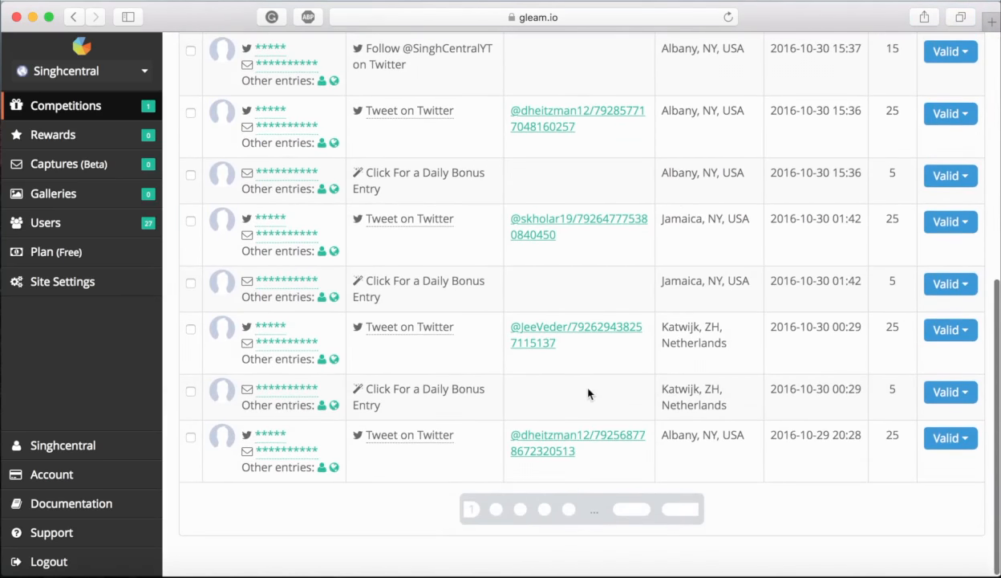
{"action": "left_click", "coordinate": [496, 510]}
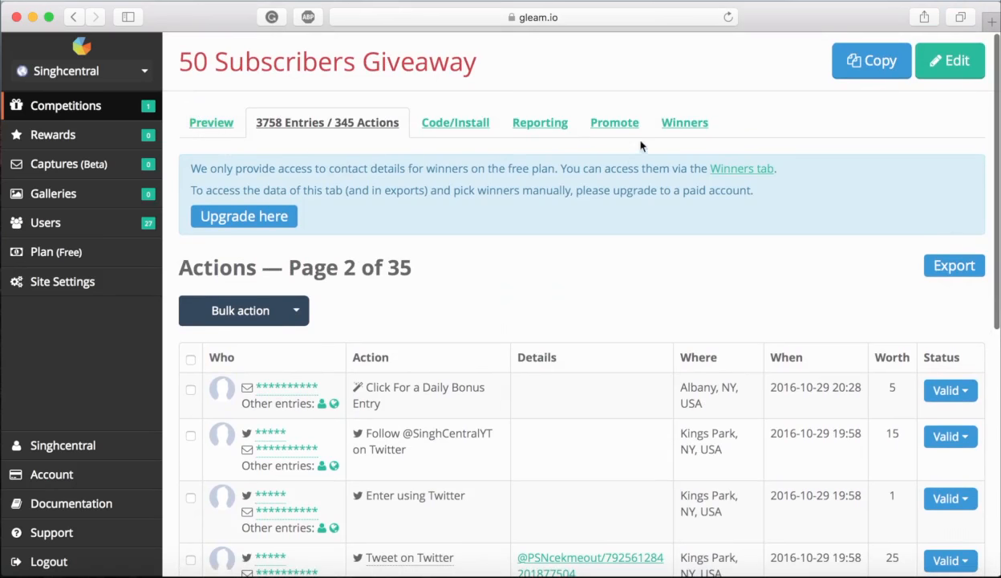
{"action": "left_click", "coordinate": [684, 122]}
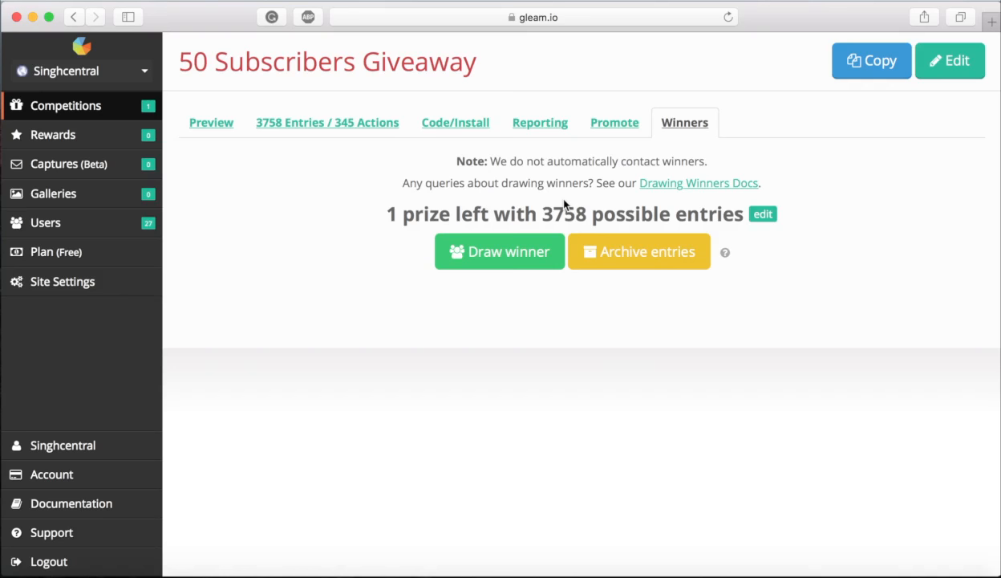
- Draw the single winner from 3,758 entries, selecting entry #584
{"action": "left_click", "coordinate": [499, 250]}
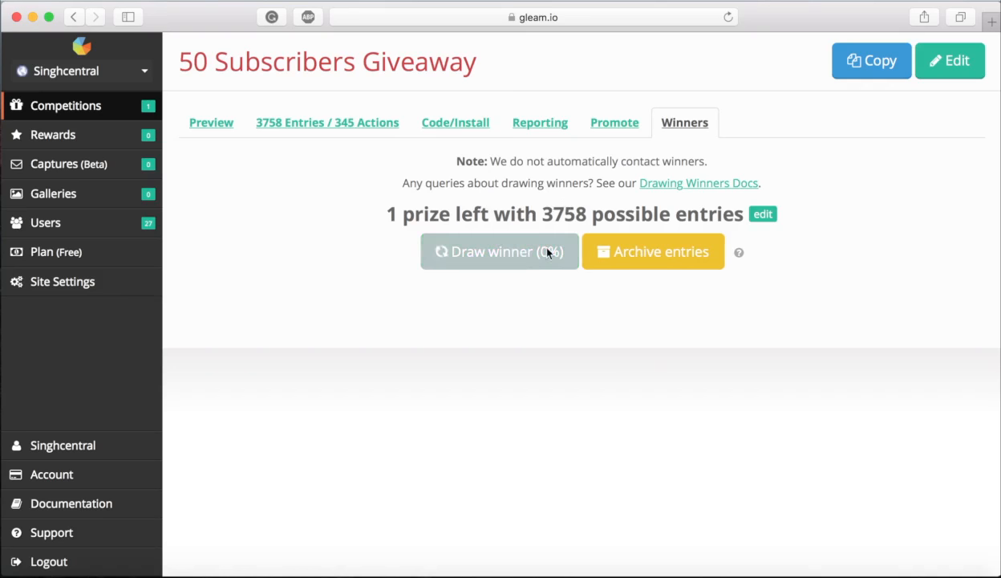
{"action": "left_click", "coordinate": [499, 250]}
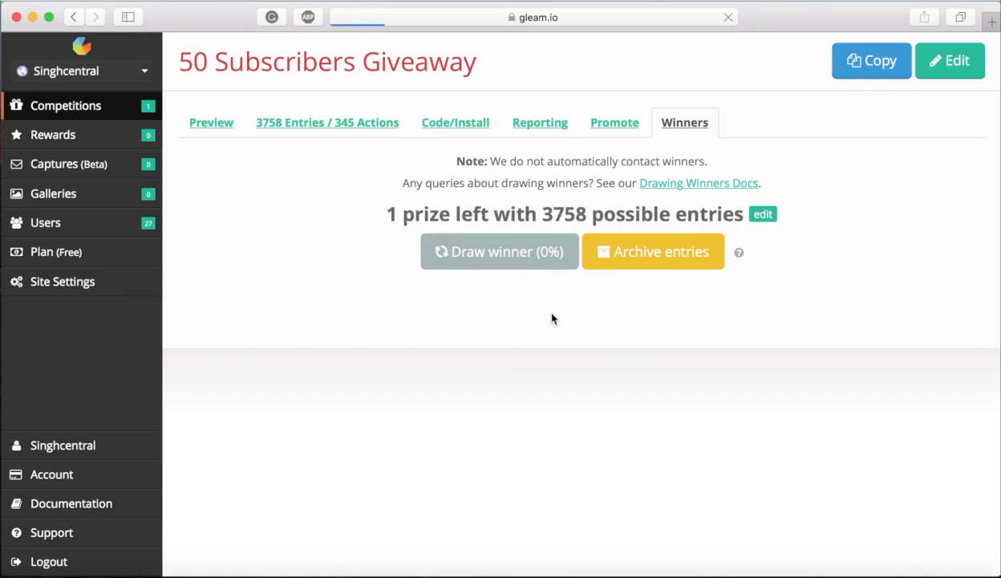
{"action": "left_click", "coordinate": [499, 250]}
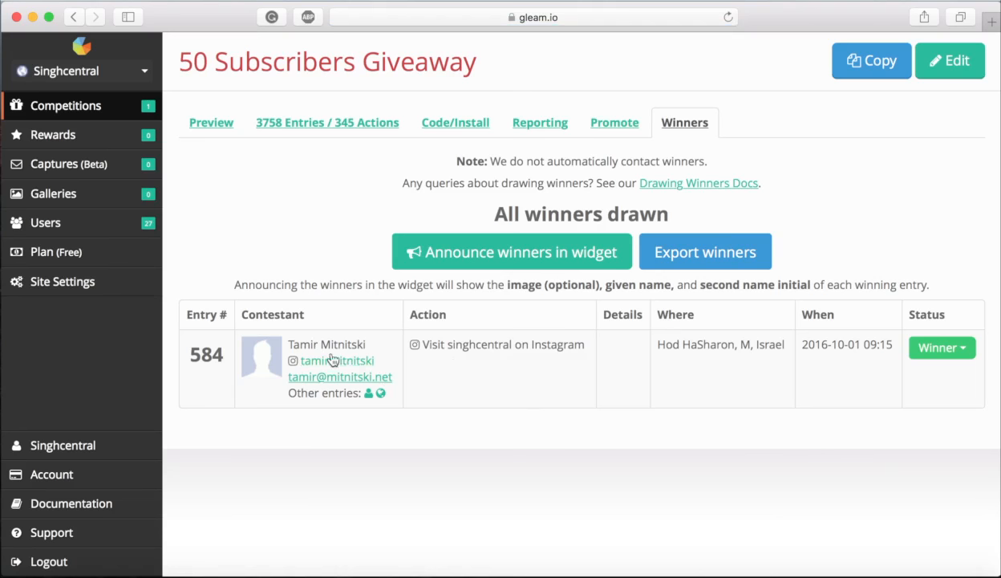
{"action": "mouse_move", "coordinate": [401, 366]}
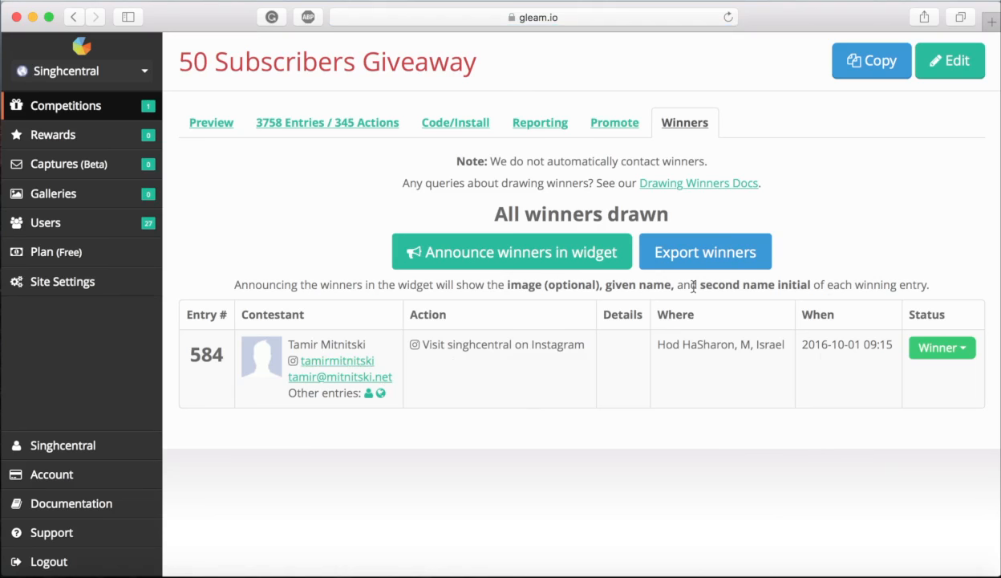
{"action": "left_click", "coordinate": [512, 250]}
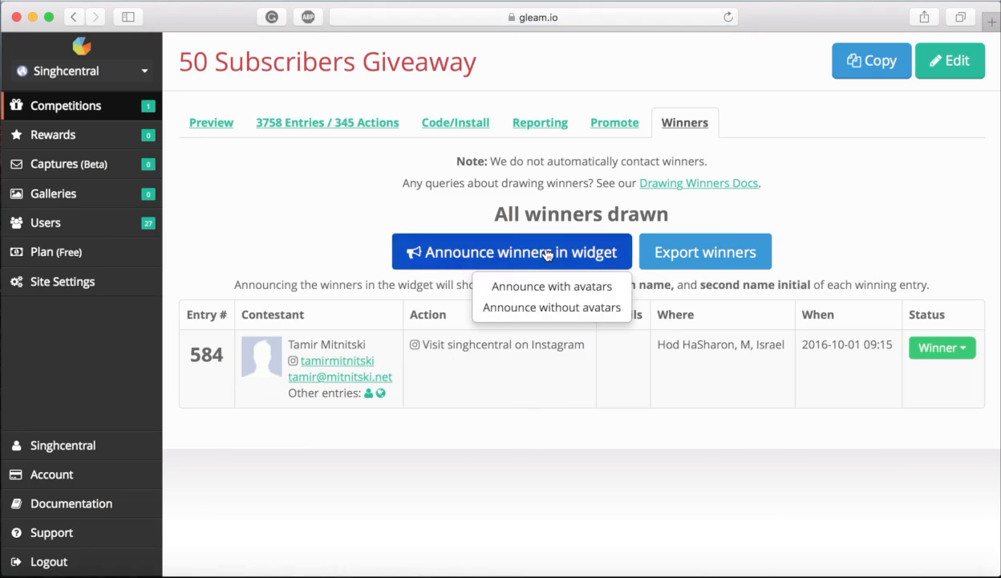
{"action": "mouse_move", "coordinate": [552, 286]}
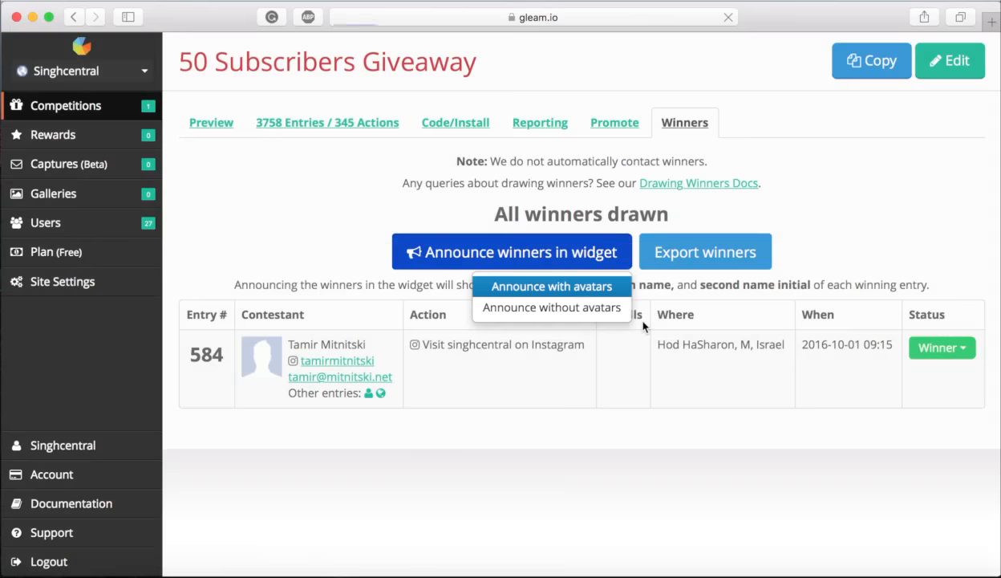
{"action": "left_click", "coordinate": [212, 122]}
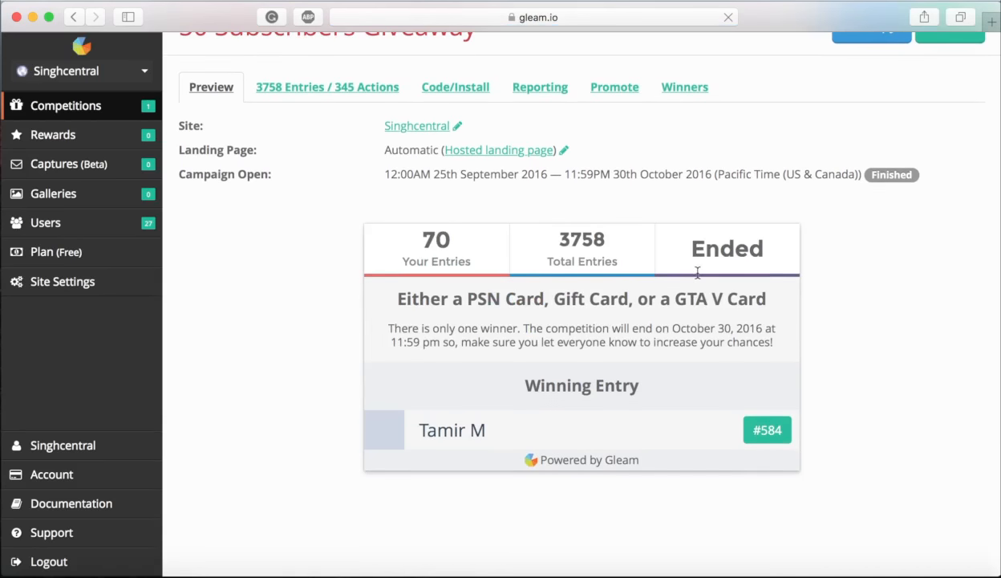
{"action": "left_click", "coordinate": [684, 87]}
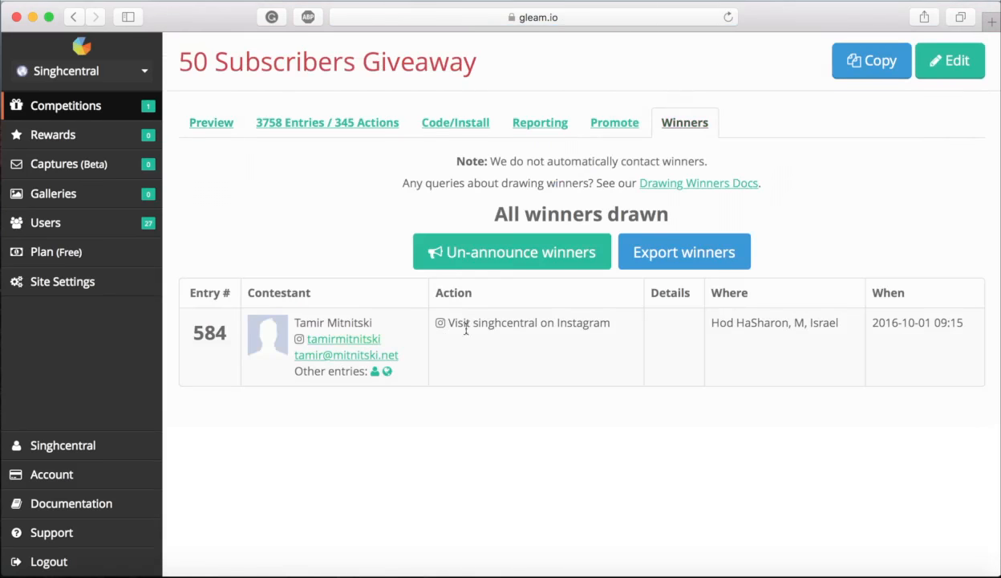
- Export the drawn winners list as a downloaded file
{"action": "left_click", "coordinate": [684, 251]}
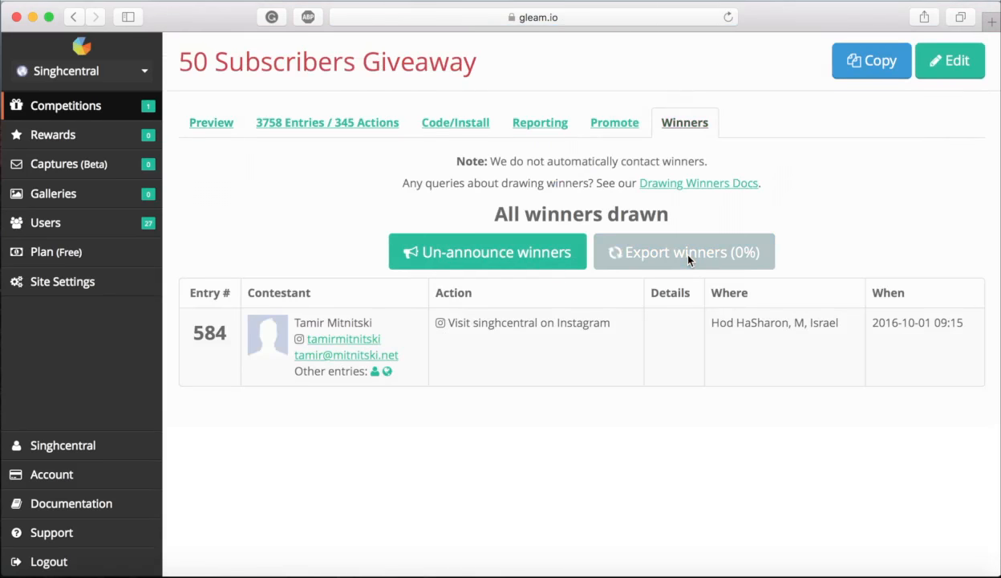
{"action": "left_click", "coordinate": [683, 251]}
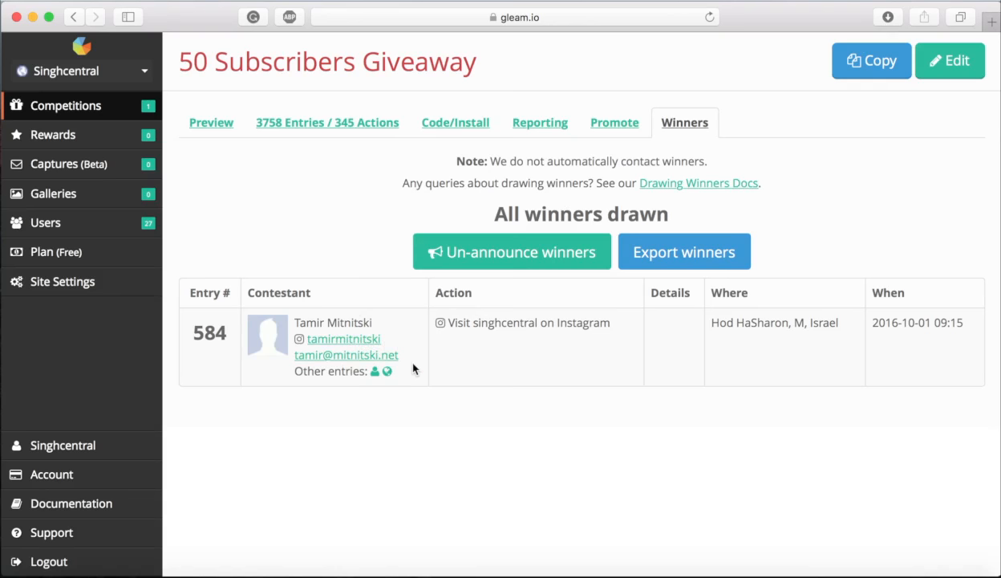
{"action": "mouse_move", "coordinate": [440, 372]}
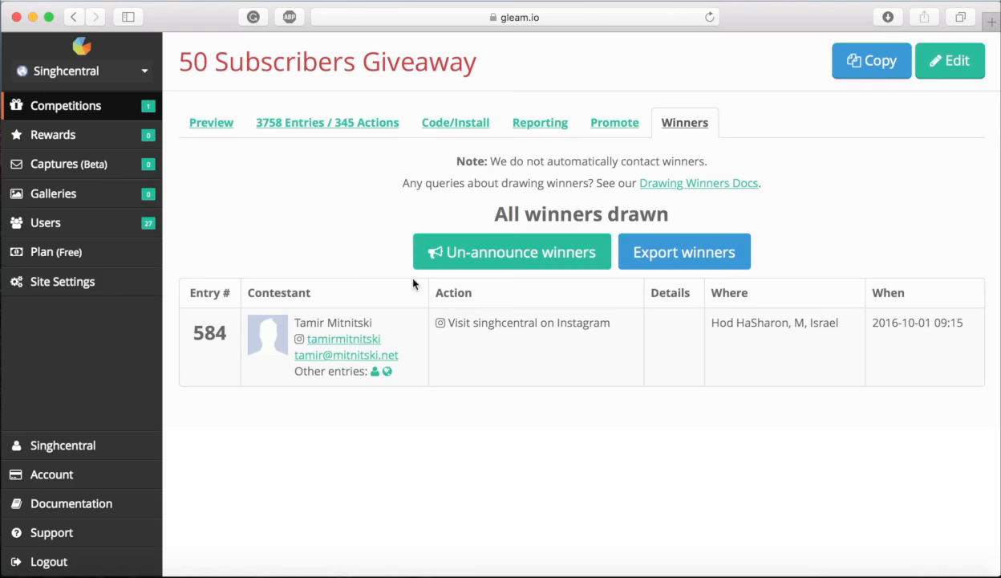
{"action": "mouse_move", "coordinate": [642, 157]}
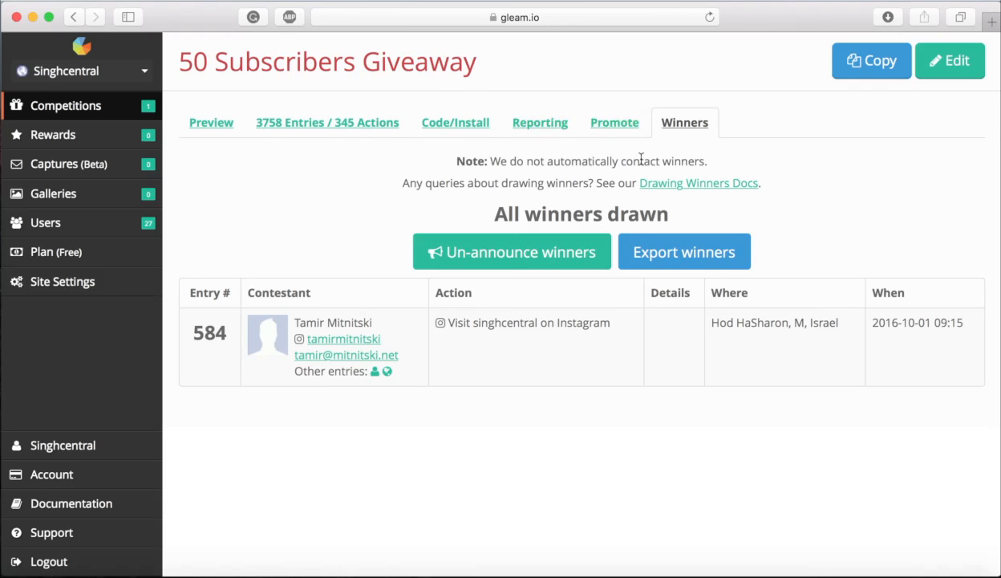
{"action": "mouse_move", "coordinate": [715, 158]}
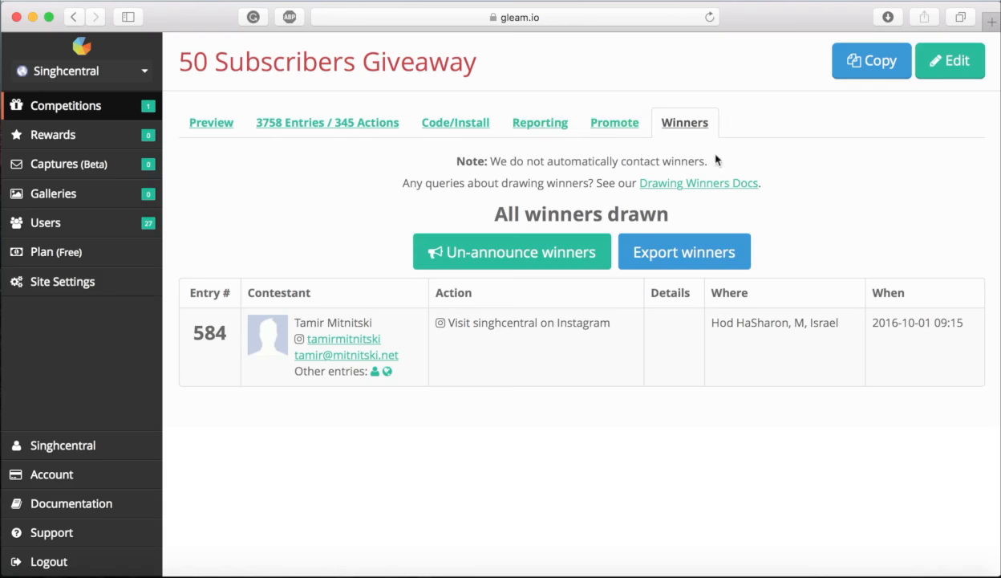